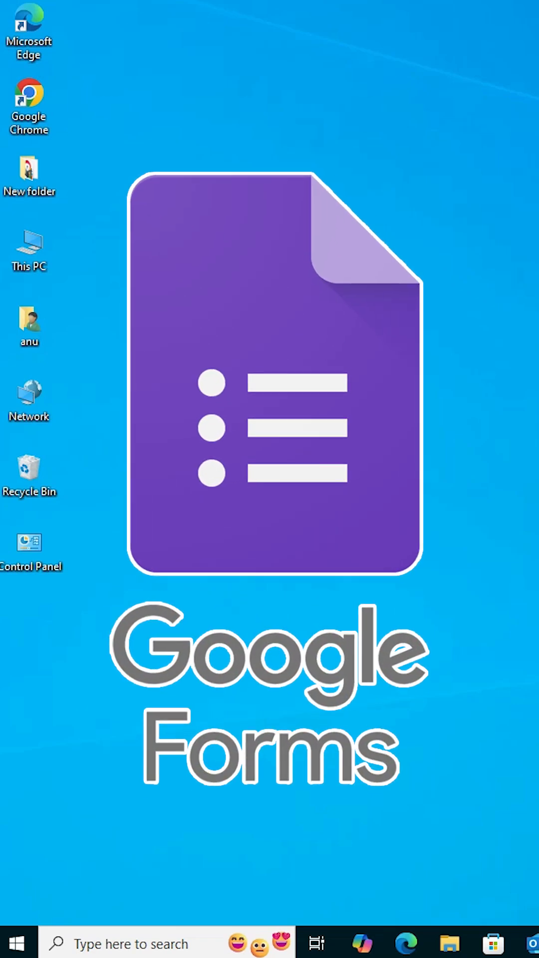
- Launch Google Chrome from its desktop icon
click(28, 101)
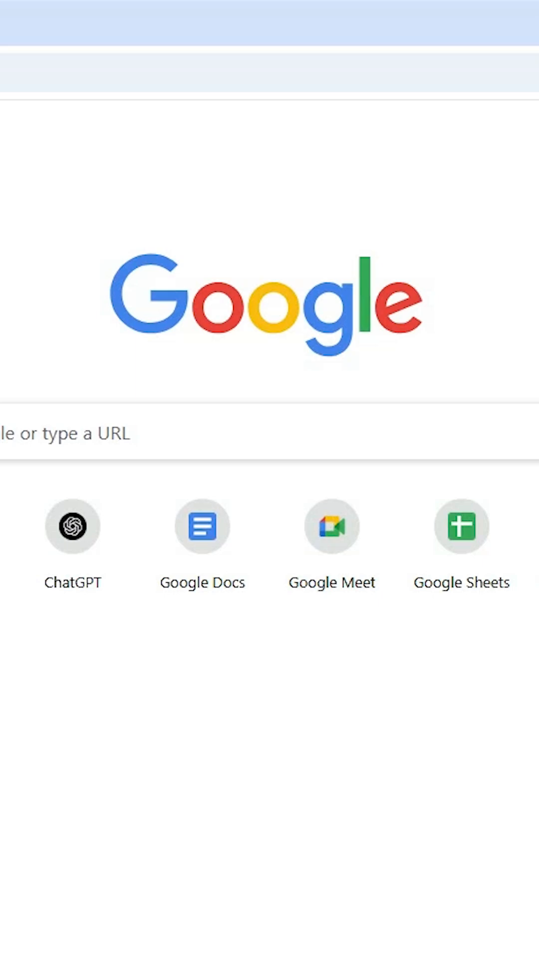
- Go to Google Forms through the Google apps grid
click(380, 170)
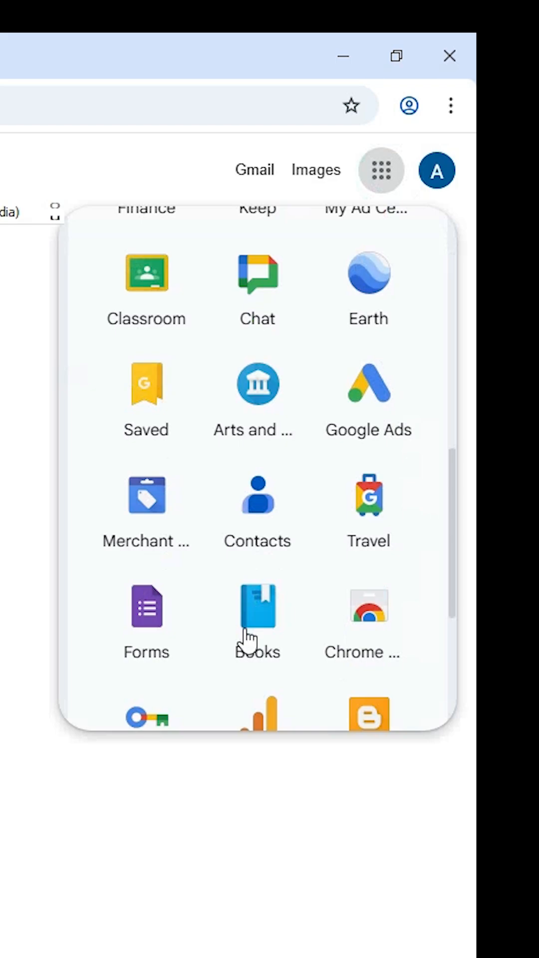
scroll(down, 3)
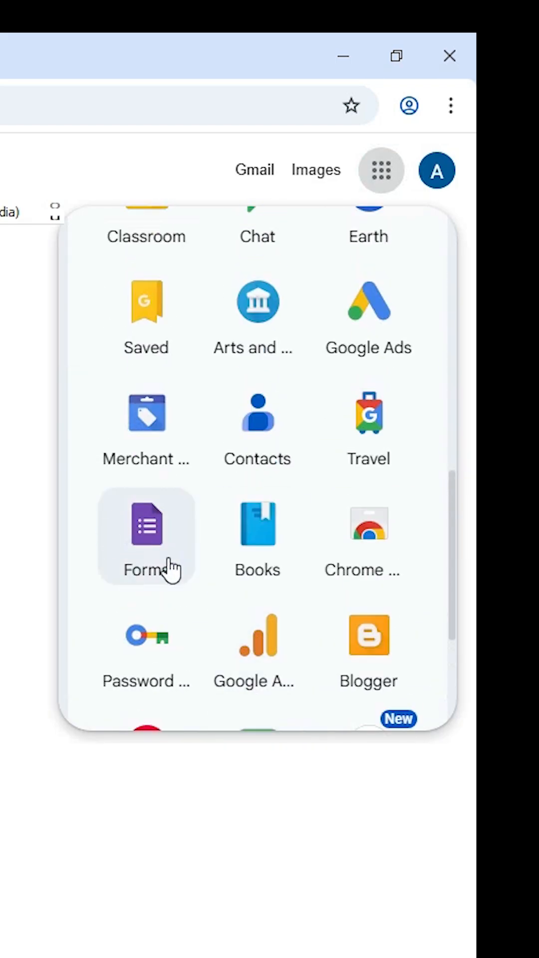
click(146, 525)
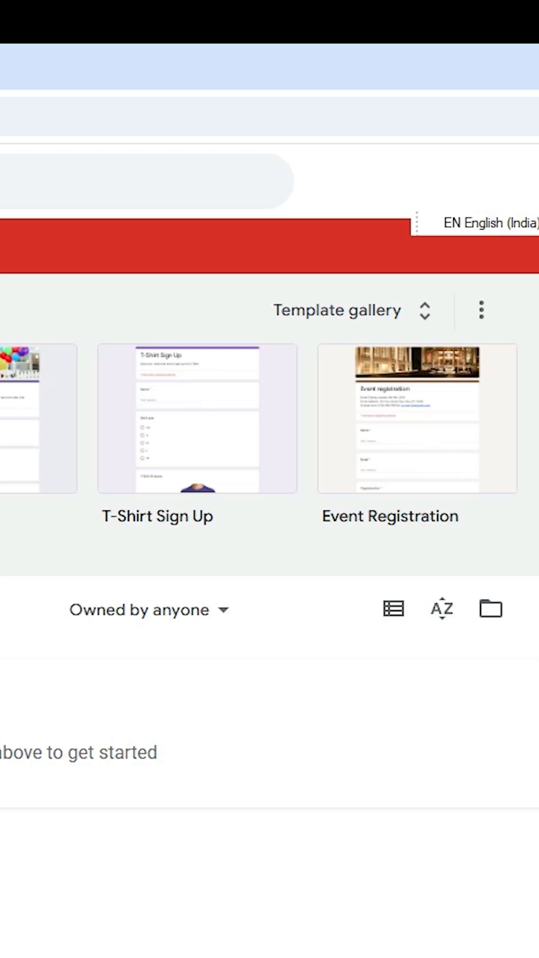
- Show Chrome's Cast, save and share options for the Forms page
click(513, 73)
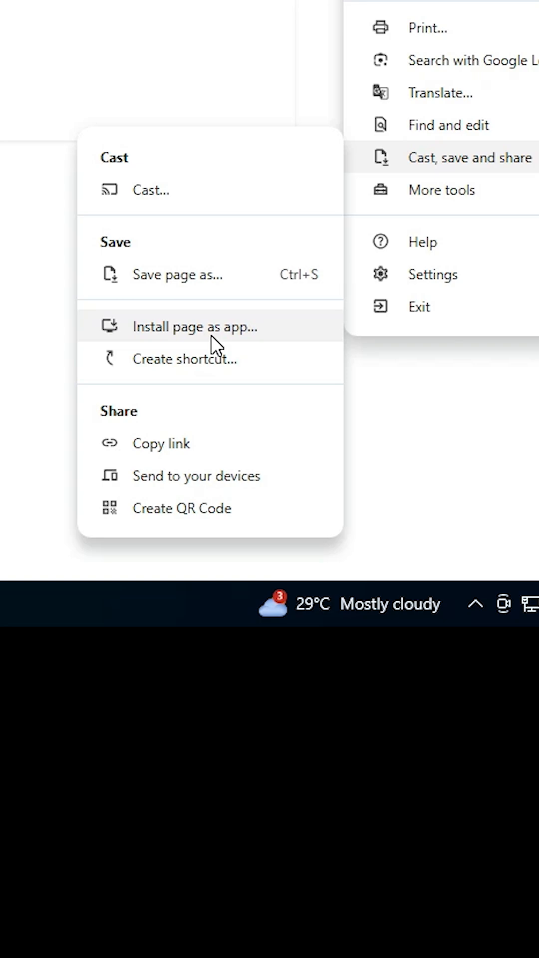
mouse_move(272, 360)
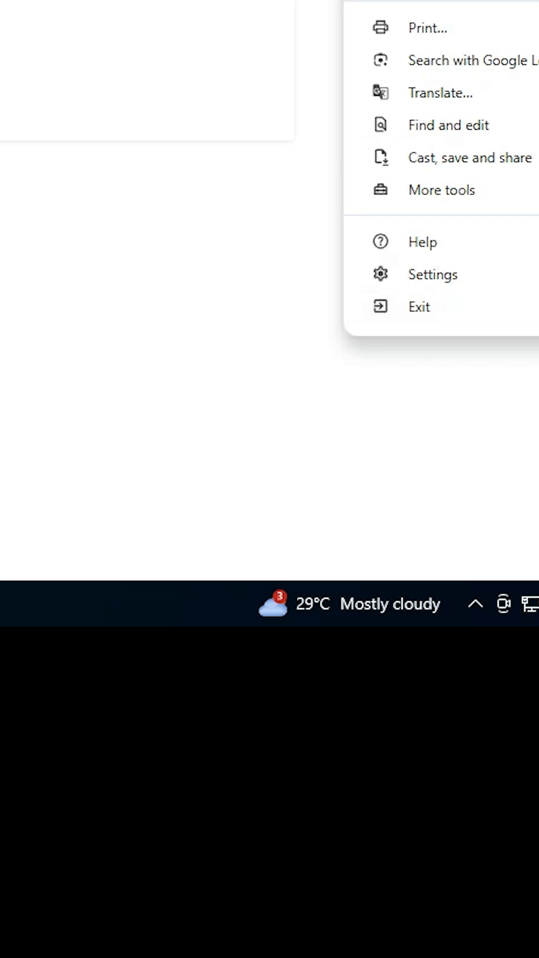
mouse_move(469, 168)
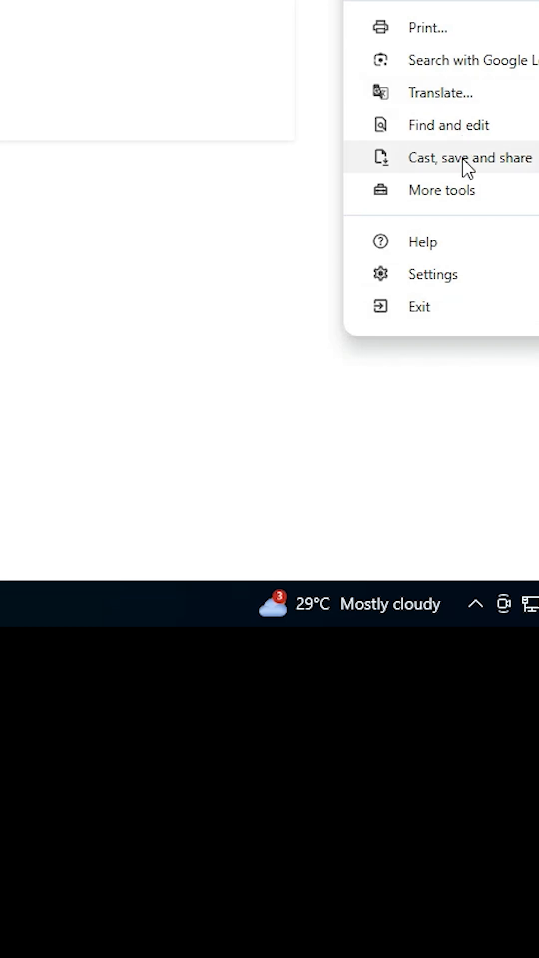
click(469, 157)
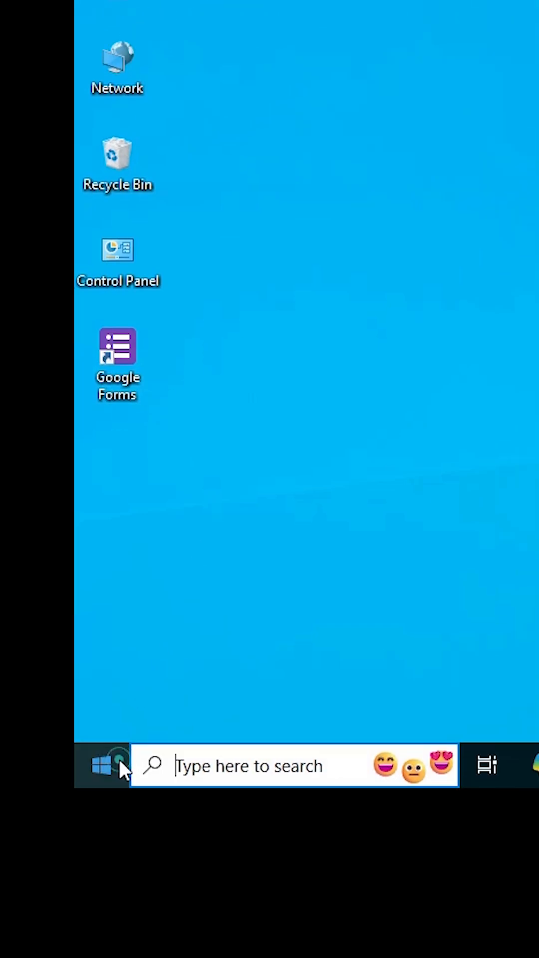
- Launch the installed Google Forms app from the Start menu's Recently added list
click(101, 765)
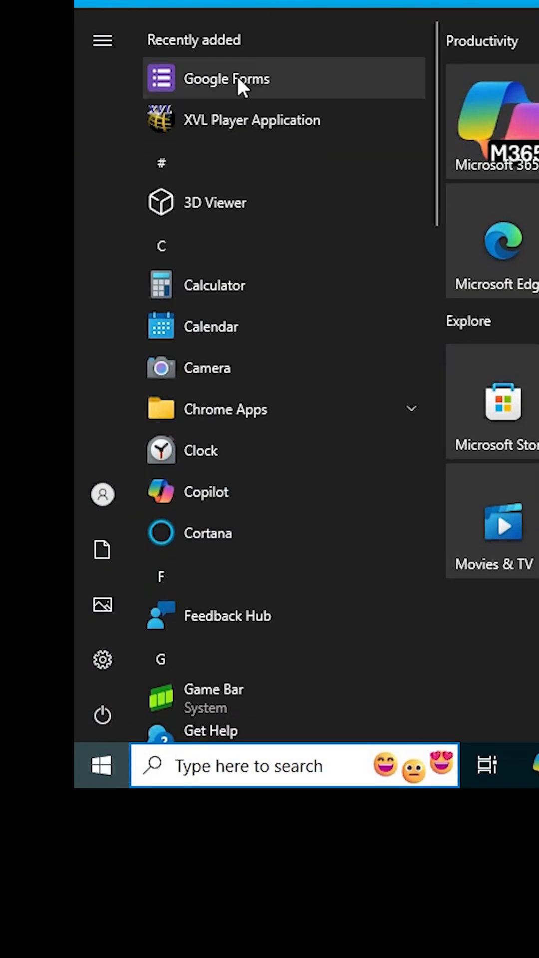
click(226, 79)
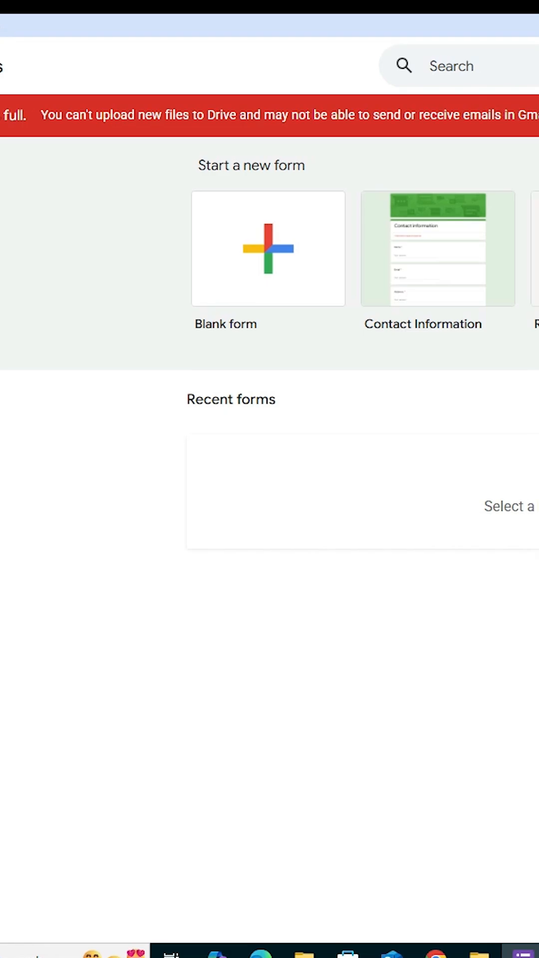
scroll(right, 3)
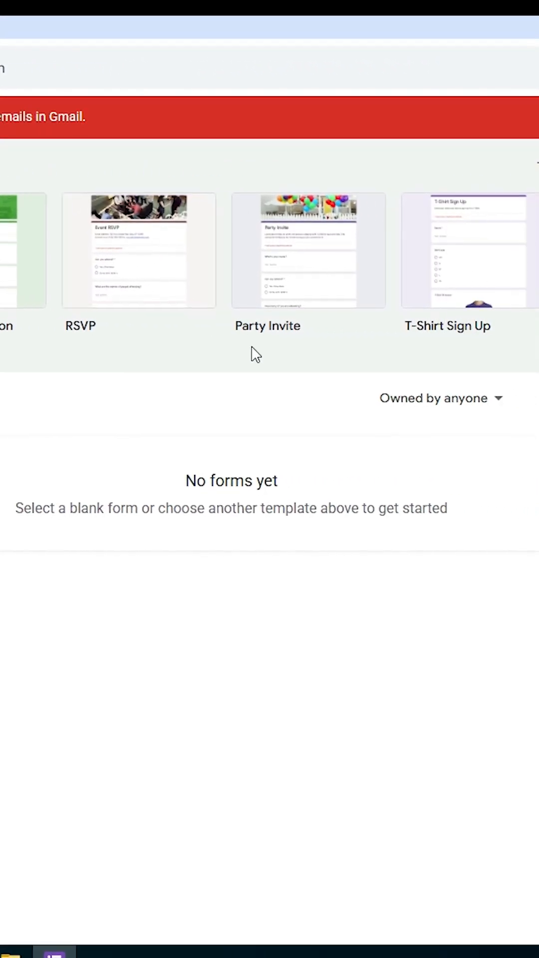